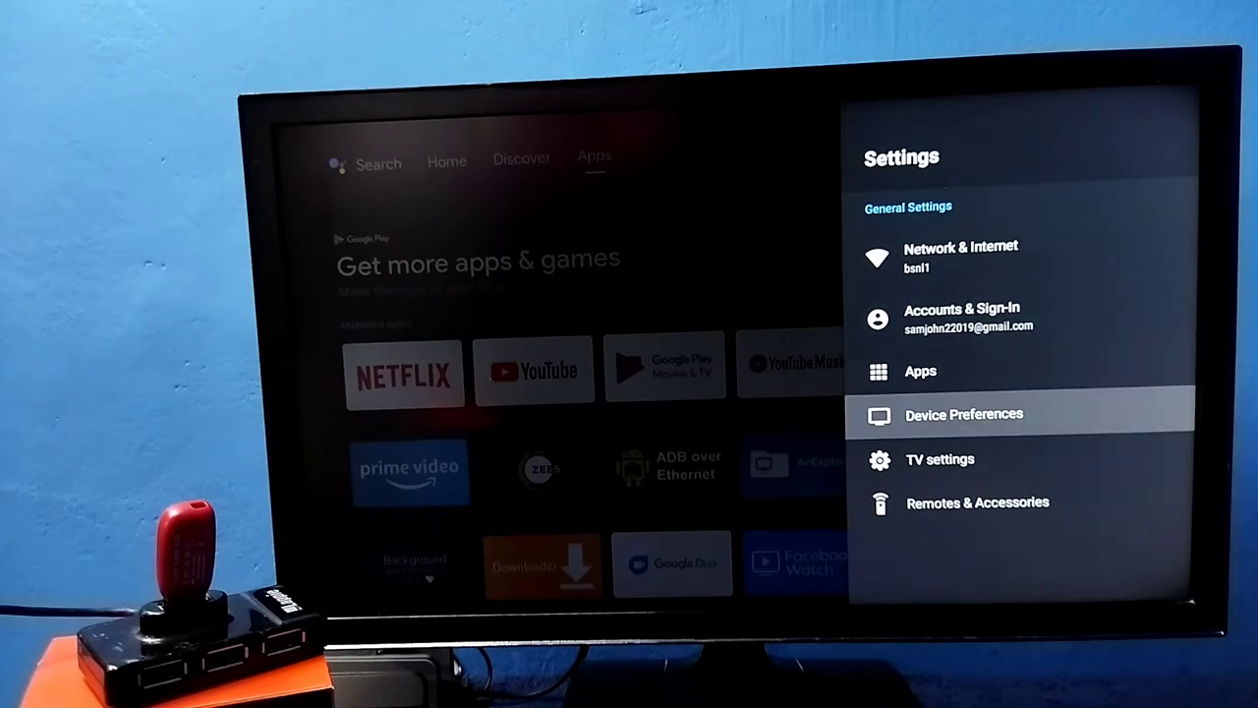
Enter Device Preferences from the Android TV Settings menu
click(964, 412)
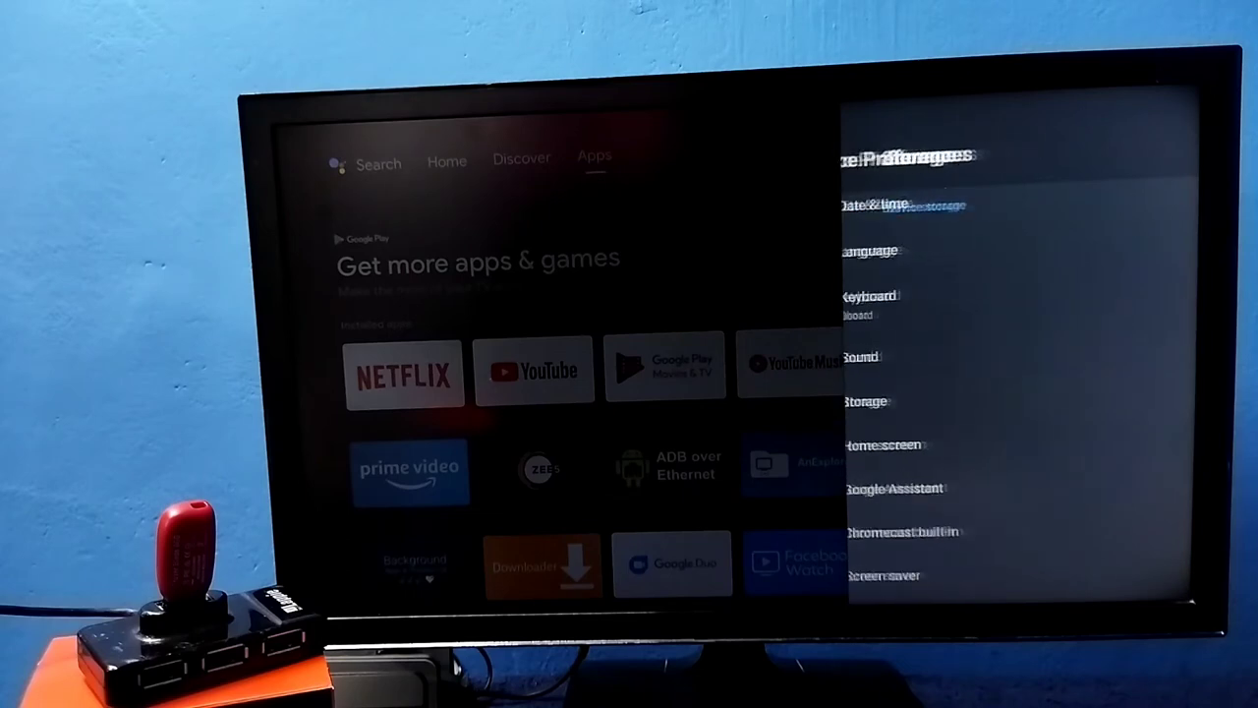
Reach the 'Format as device storage' confirmation for the SanDisk USB drive via Storage
click(863, 401)
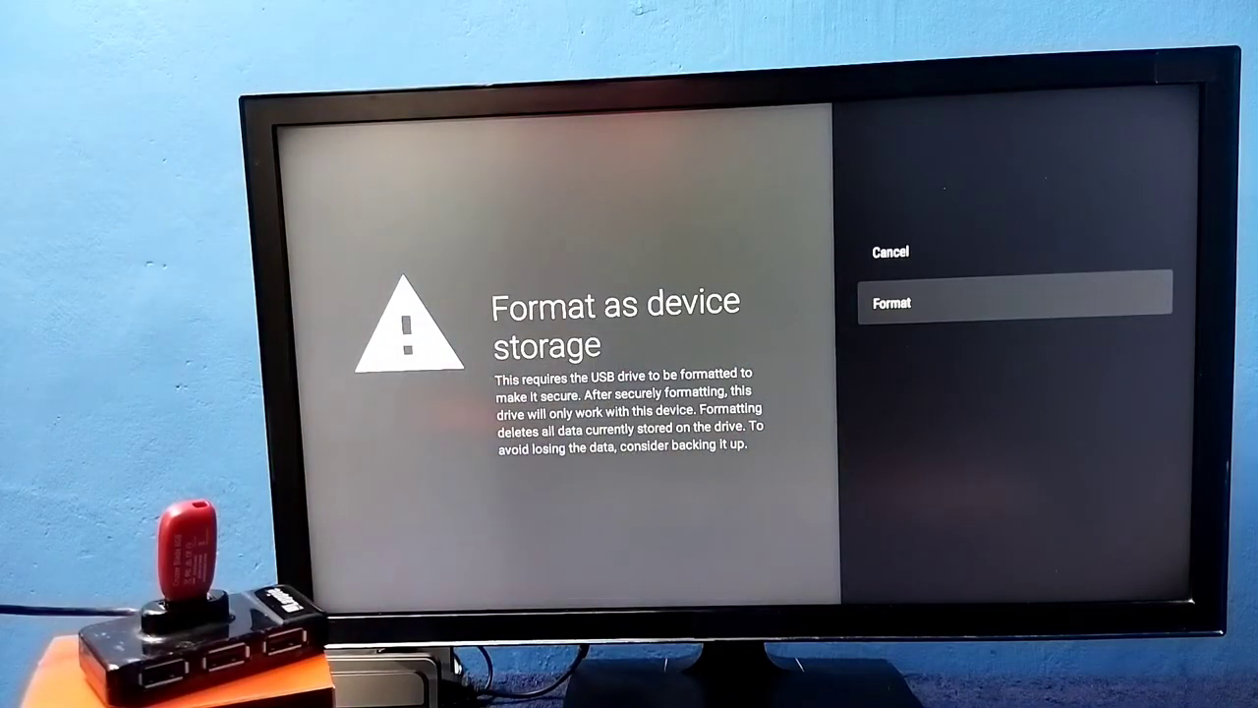
Format the SanDisk USB drive as device storage (7.8 GB alongside internal shared storage)
click(1014, 303)
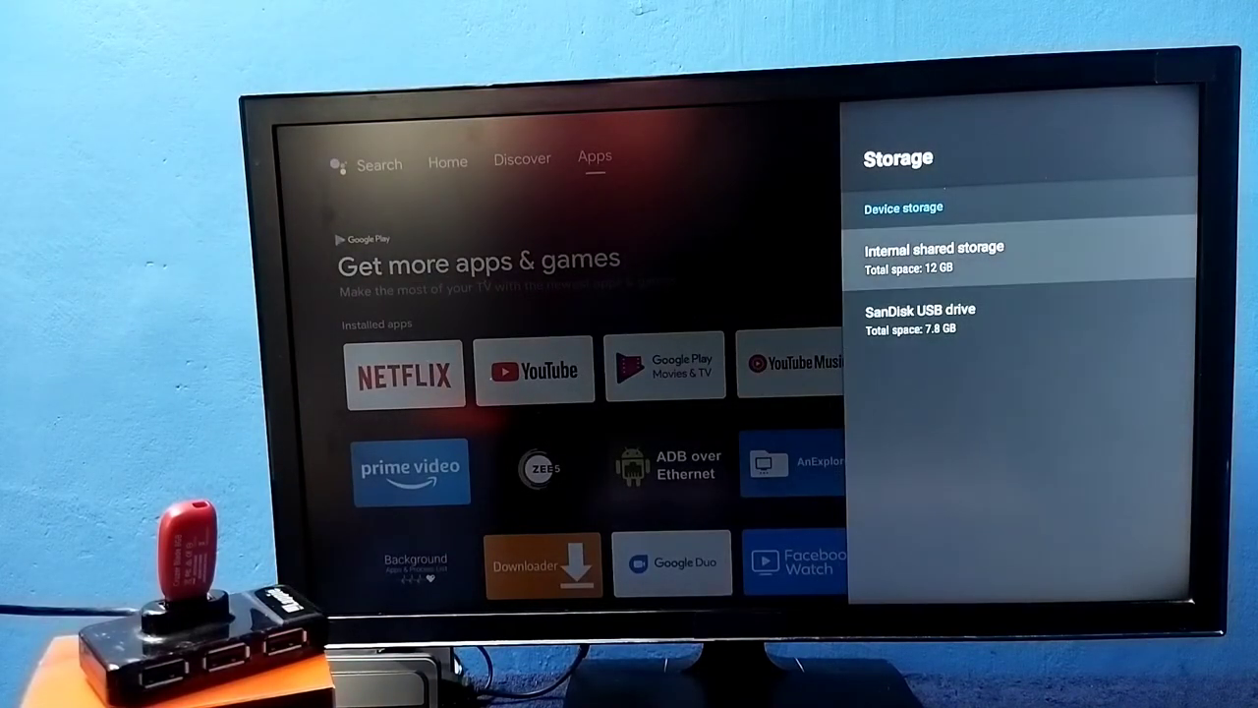
key(Back)
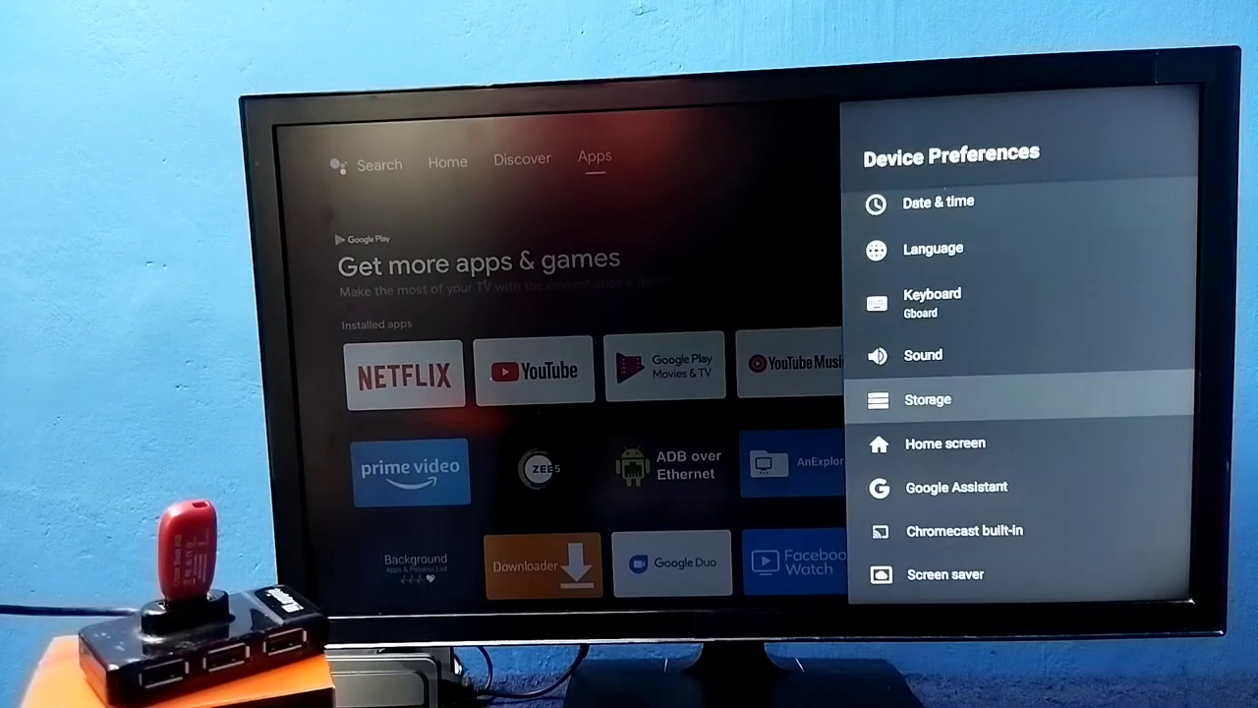
click(928, 399)
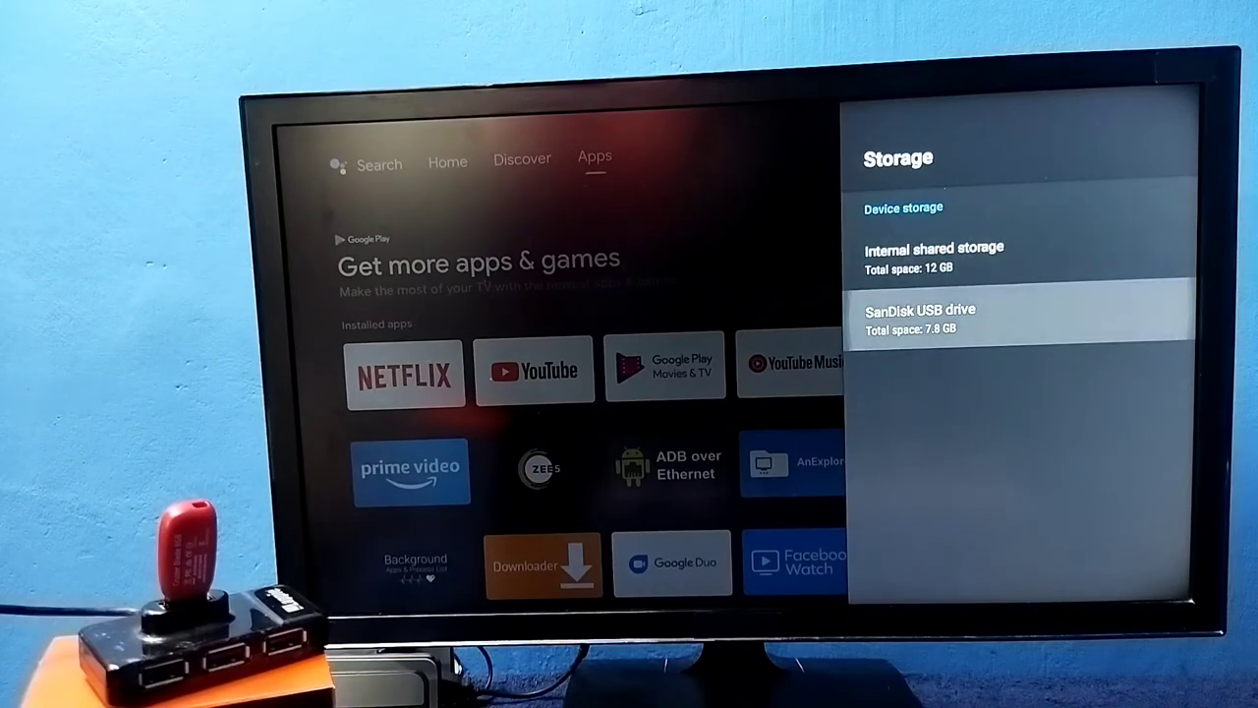
Reach the Delete & Format warning for the SanDisk drive via 'Format as removable storage'
click(1022, 310)
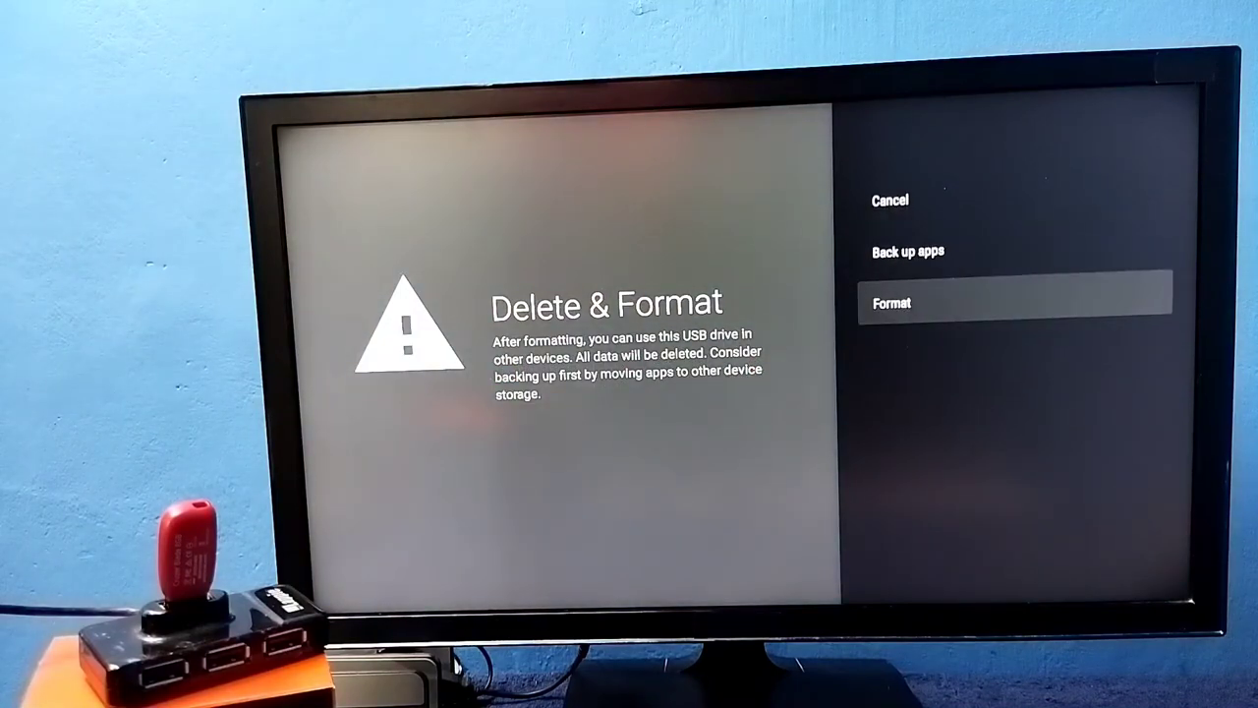
Erase and reformat the SanDisk drive, then verify it under Removable storage (8.0 GB)
click(1012, 303)
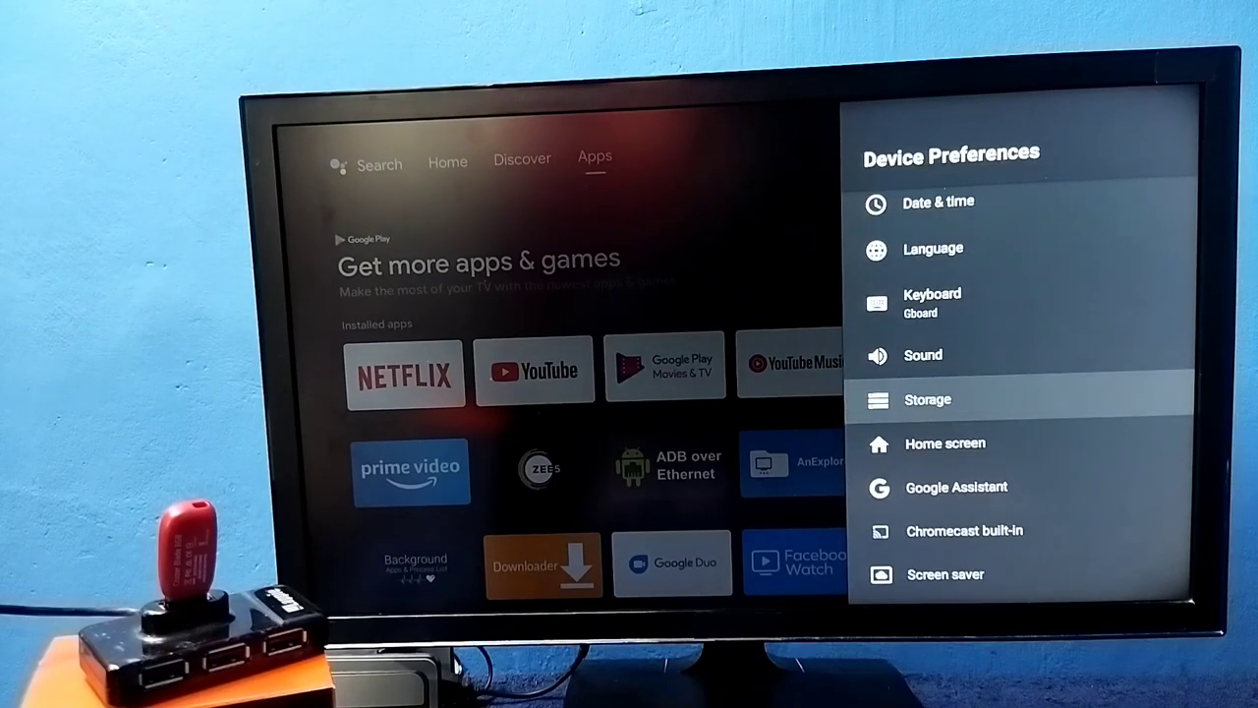
click(928, 397)
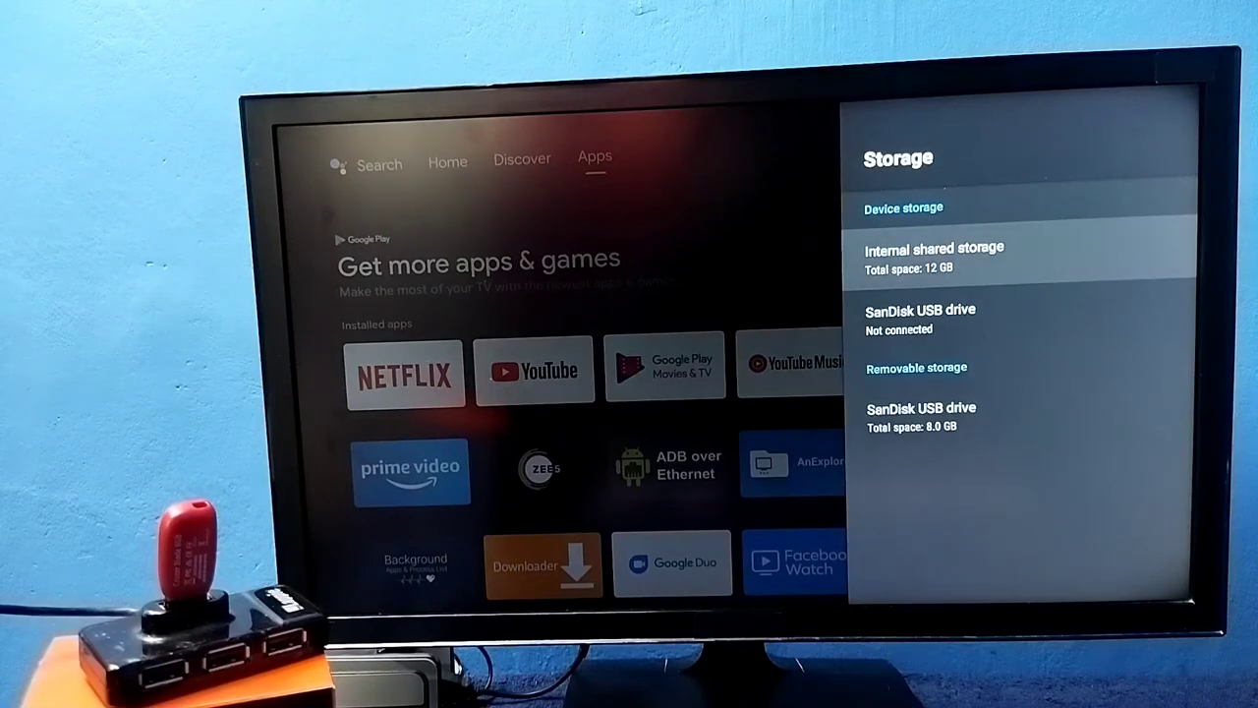